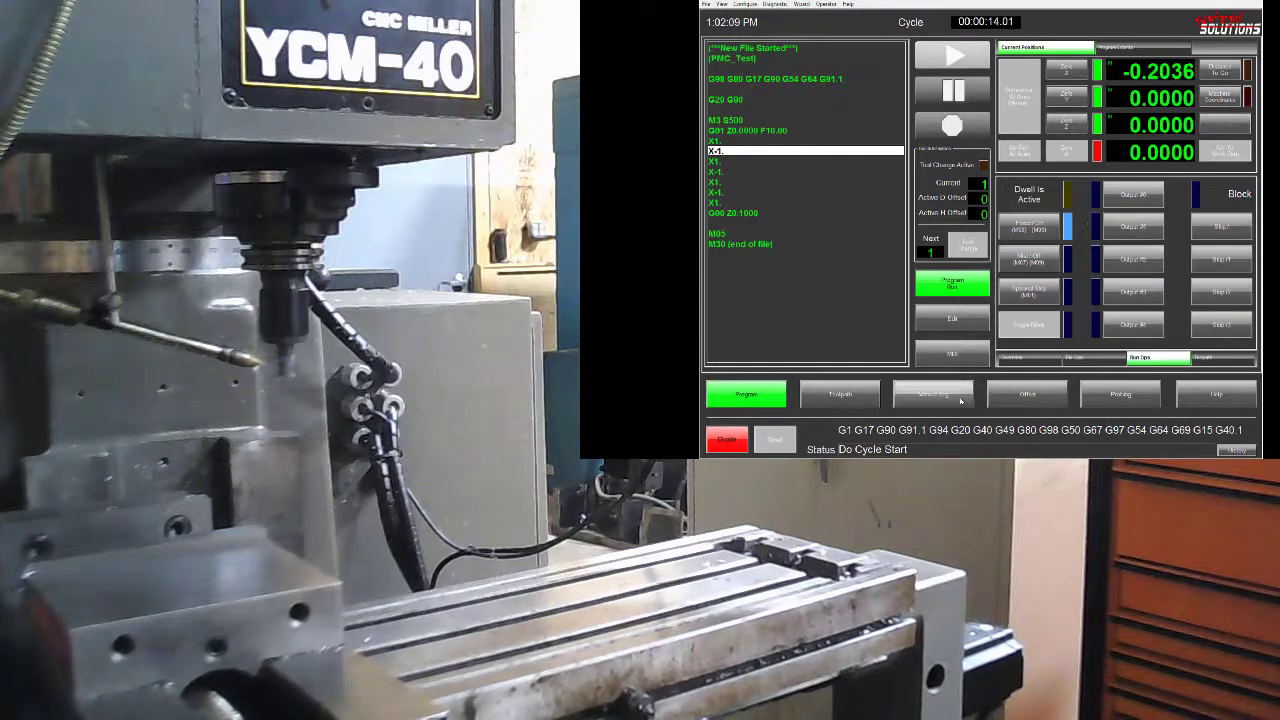
click(932, 394)
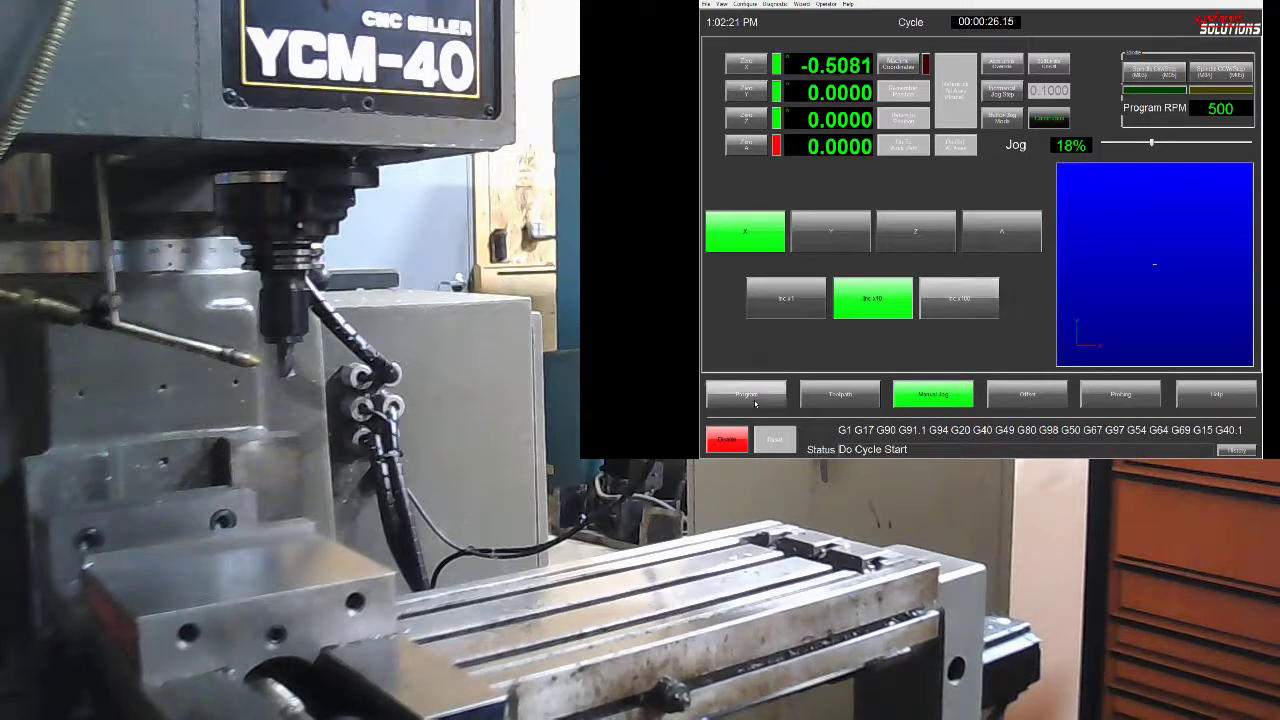
click(744, 394)
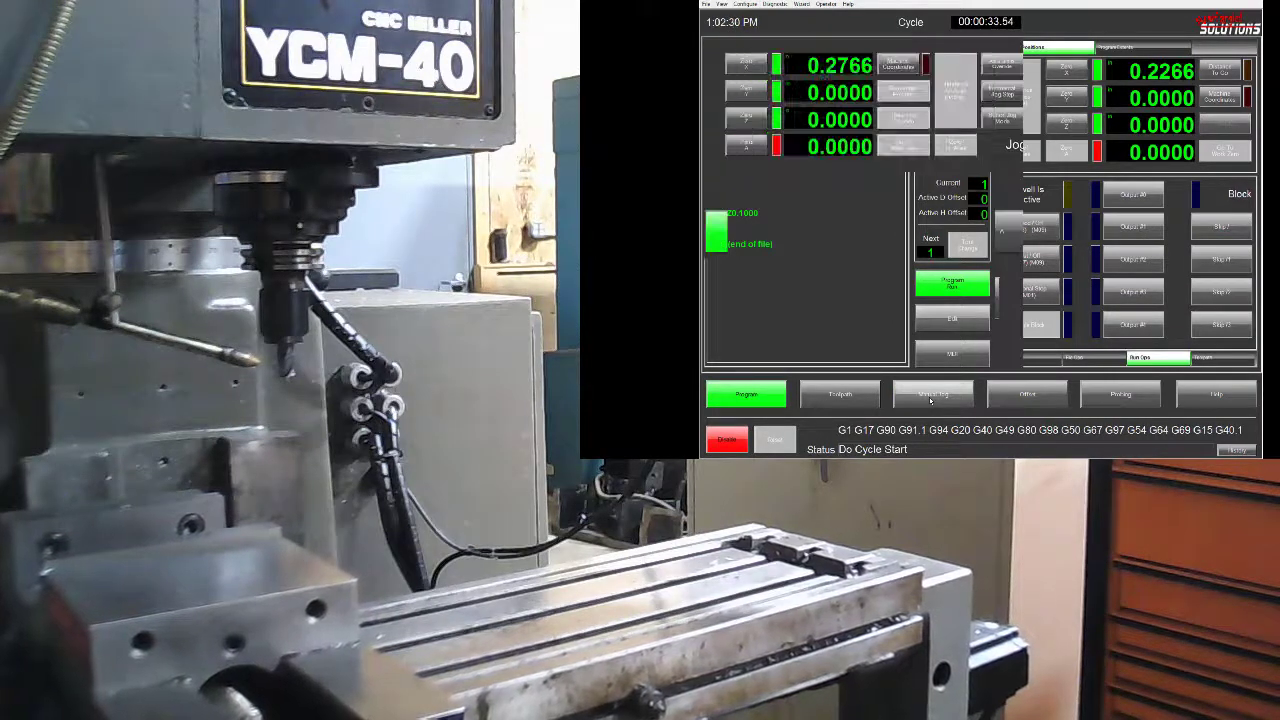
click(932, 394)
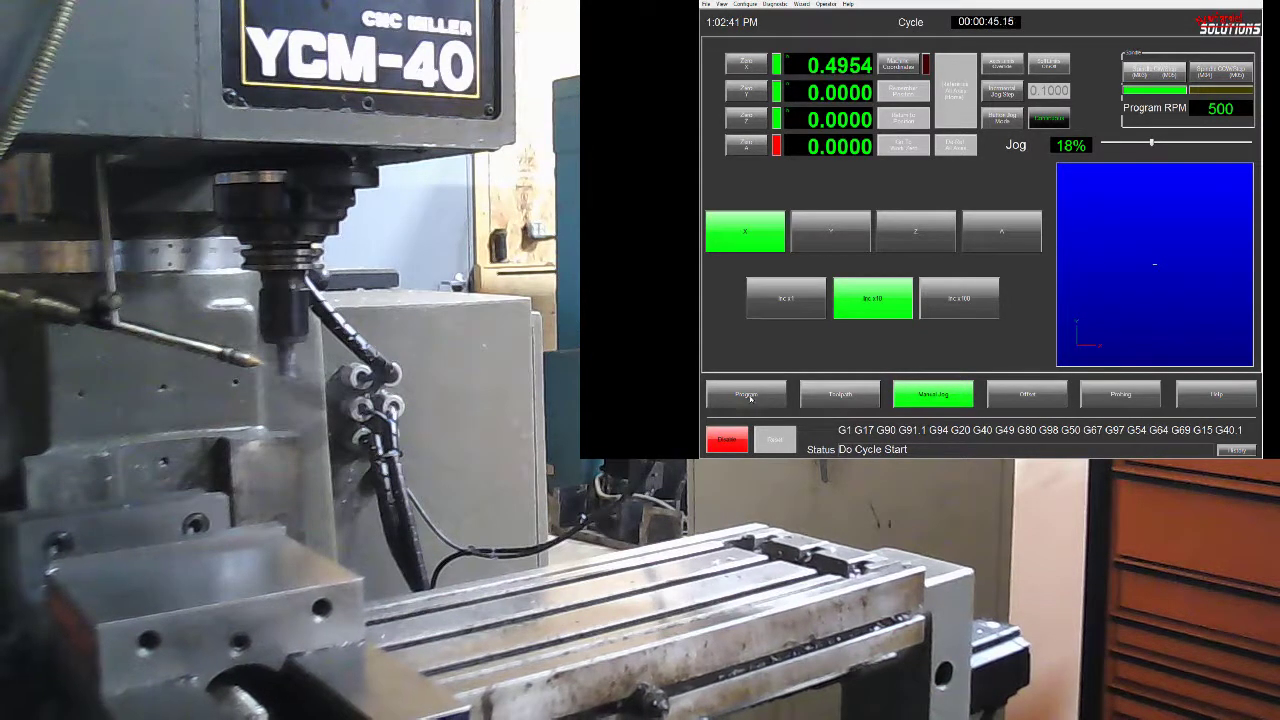
click(744, 394)
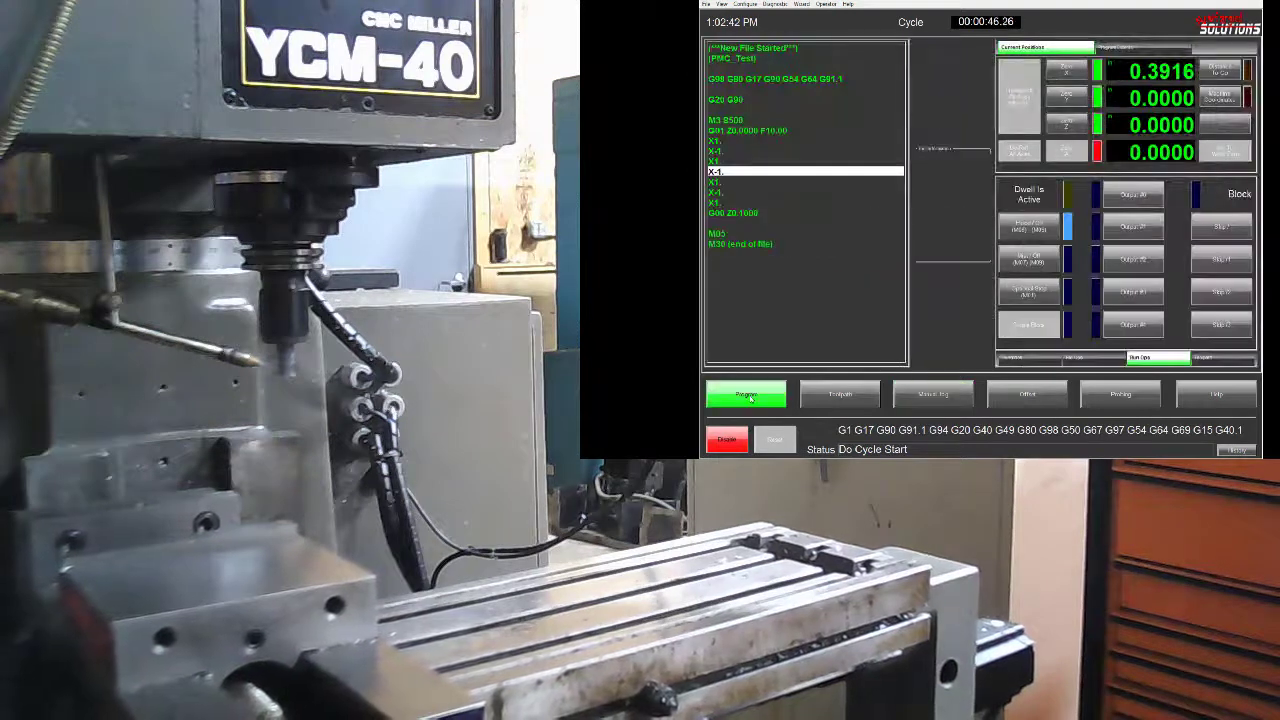
click(746, 394)
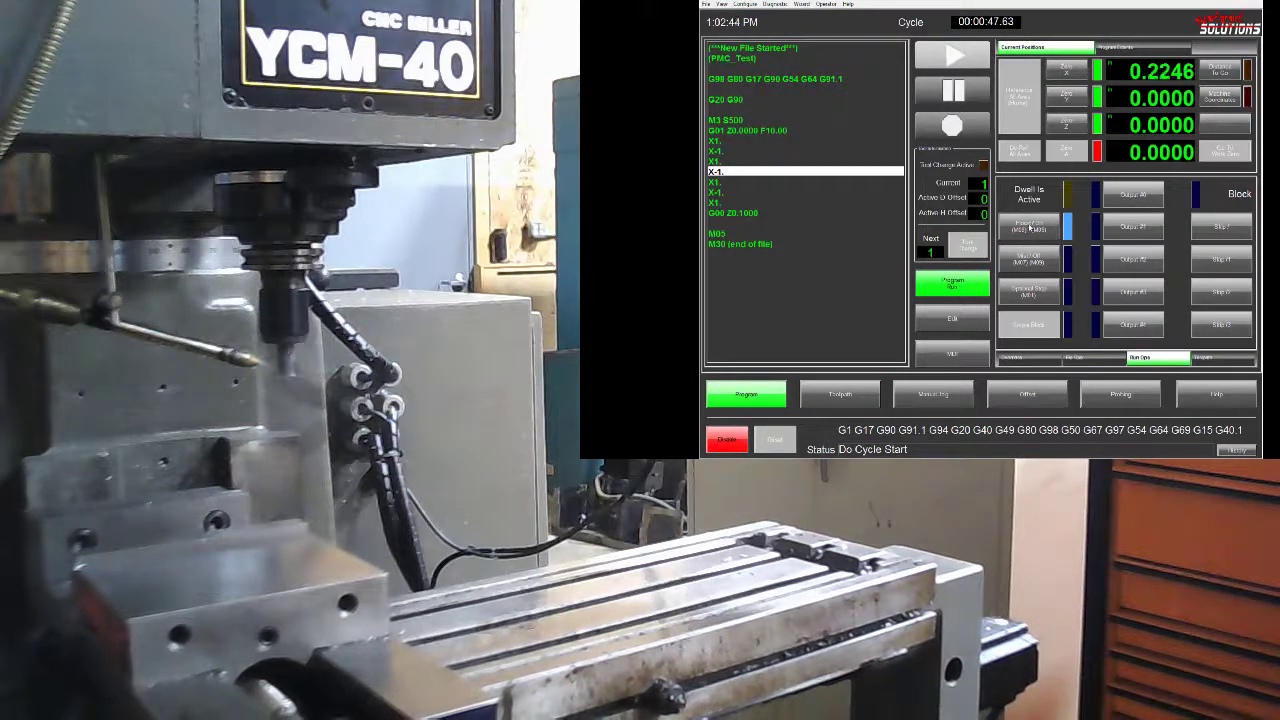